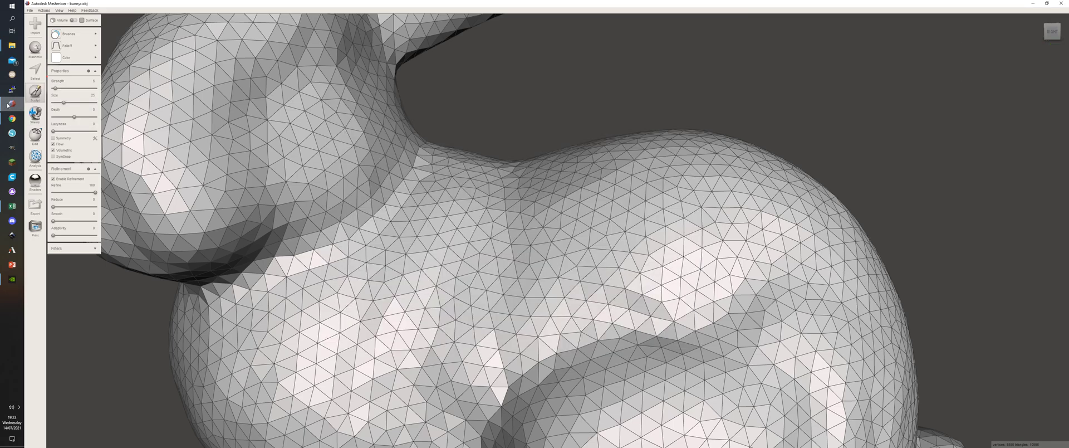
{"action": "mouse_move", "coordinate": [117, 126]}
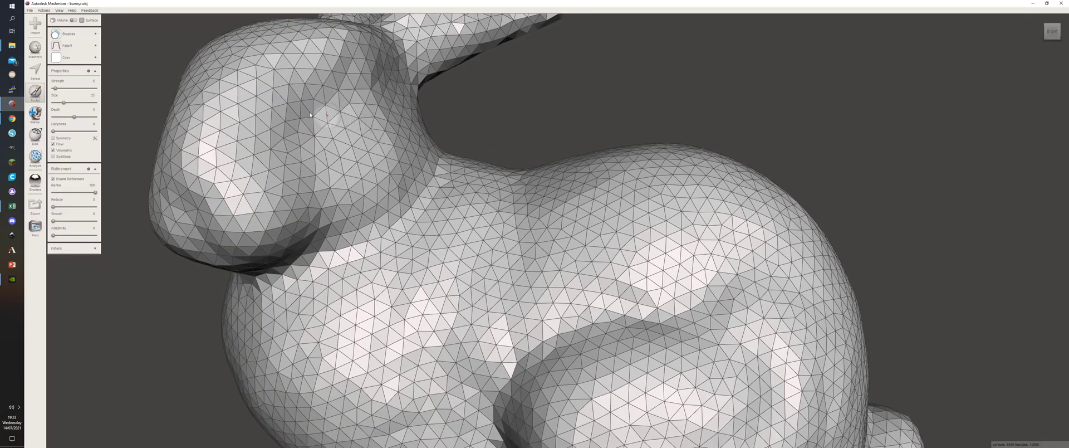
{"action": "mouse_move", "coordinate": [68, 107]}
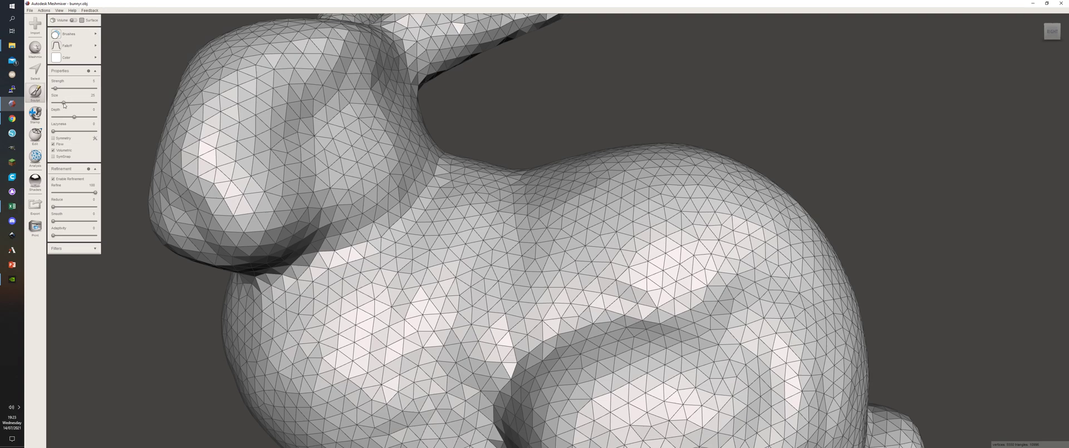
Step: Drag the Size and Refinement sliders to new values in the sculpt Properties panel
{"action": "left_click_drag", "start_coordinate": [64, 103], "coordinate": [73, 102]}
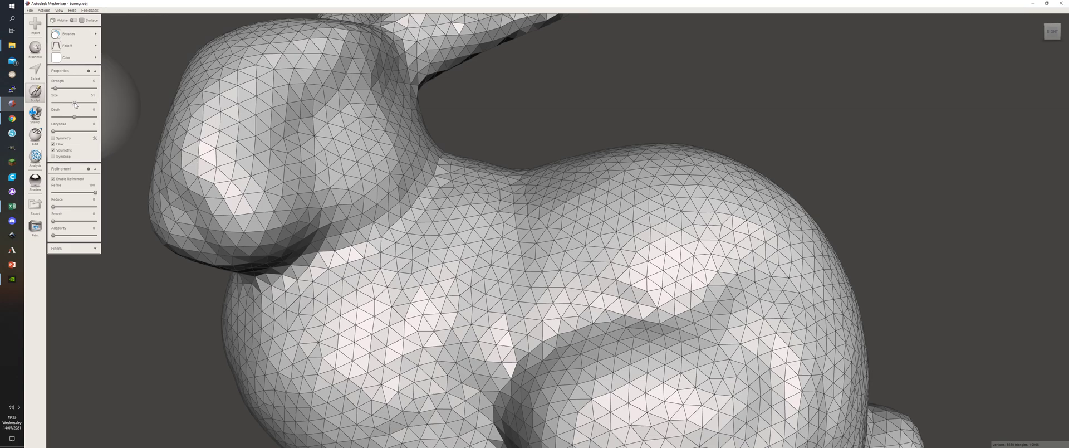
{"action": "left_click_drag", "start_coordinate": [55, 88], "coordinate": [73, 88]}
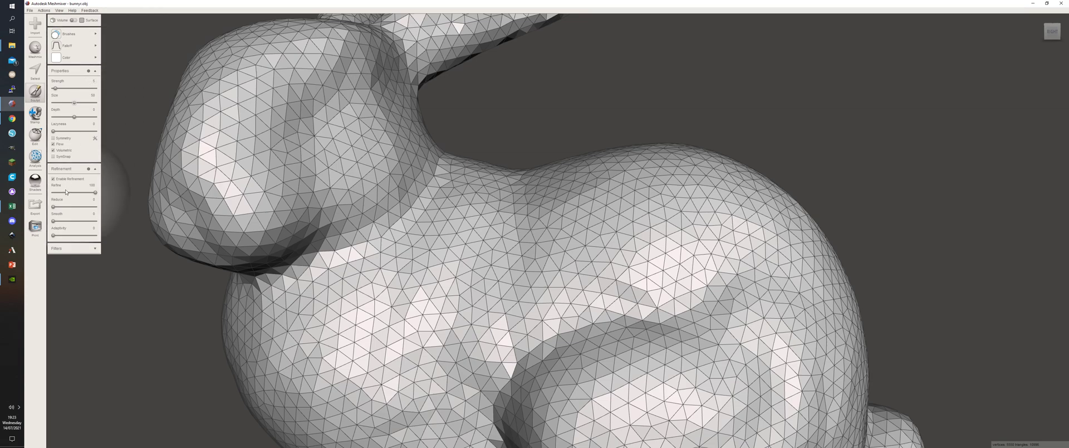
{"action": "left_click_drag", "start_coordinate": [66, 193], "coordinate": [76, 192]}
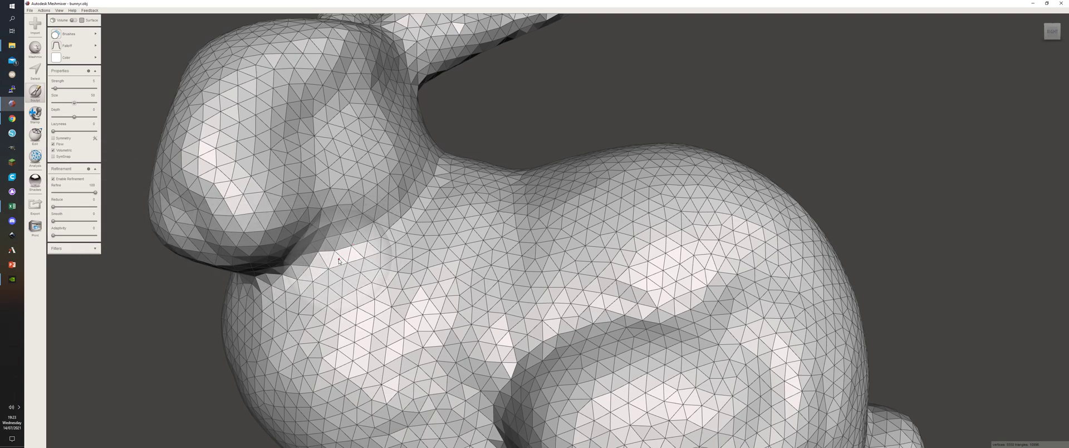
Step: Brush refined triangles across the front of the bunny's neck, extending toward its back
{"action": "left_click", "coordinate": [402, 230]}
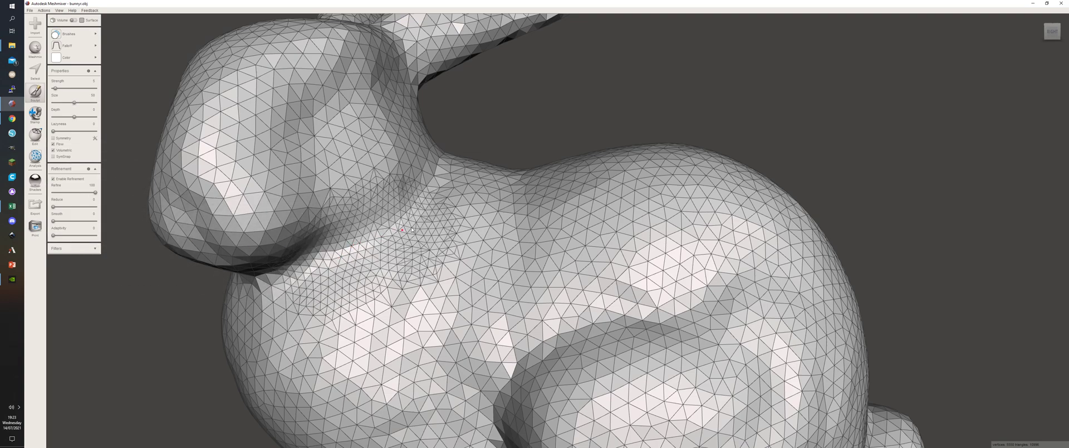
{"action": "left_click_drag", "start_coordinate": [402, 232], "coordinate": [630, 204]}
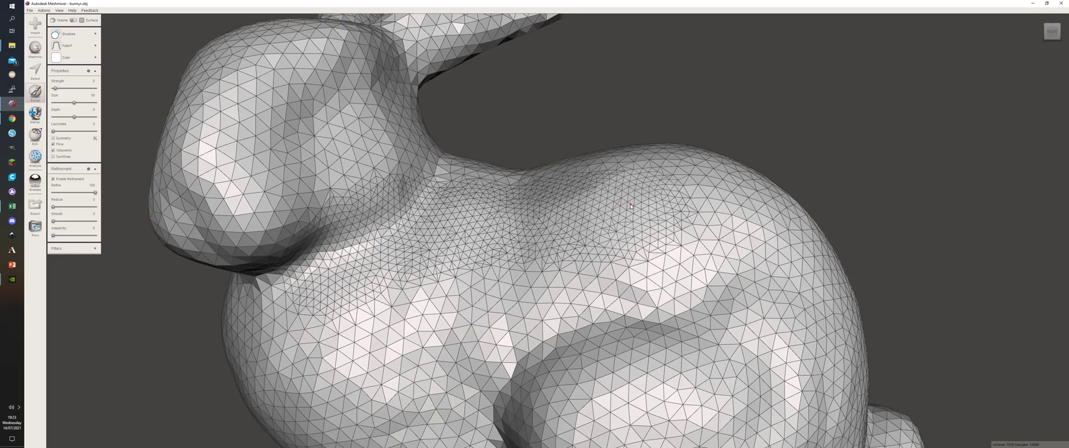
{"action": "left_click_drag", "start_coordinate": [628, 205], "coordinate": [449, 280]}
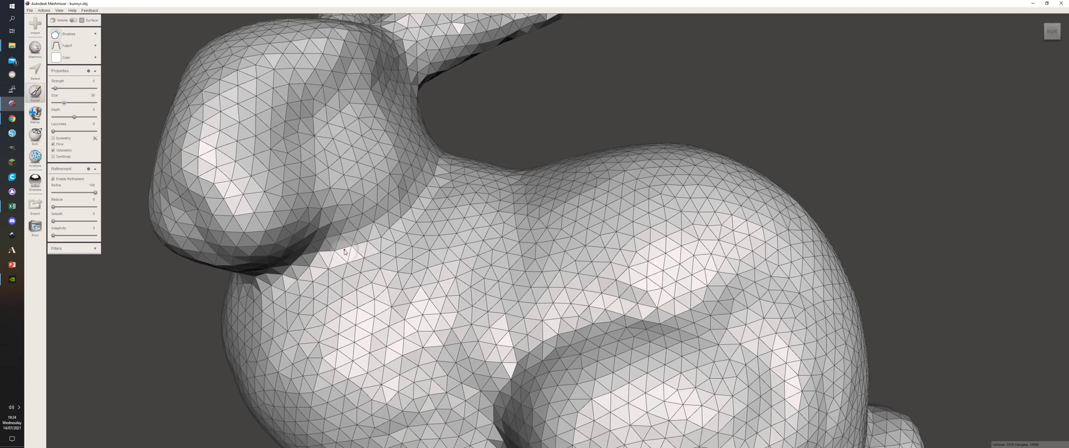
Step: Paint a narrow dense-triangle stroke from the neck front along the top onto the back
{"action": "left_click_drag", "start_coordinate": [341, 252], "coordinate": [409, 235]}
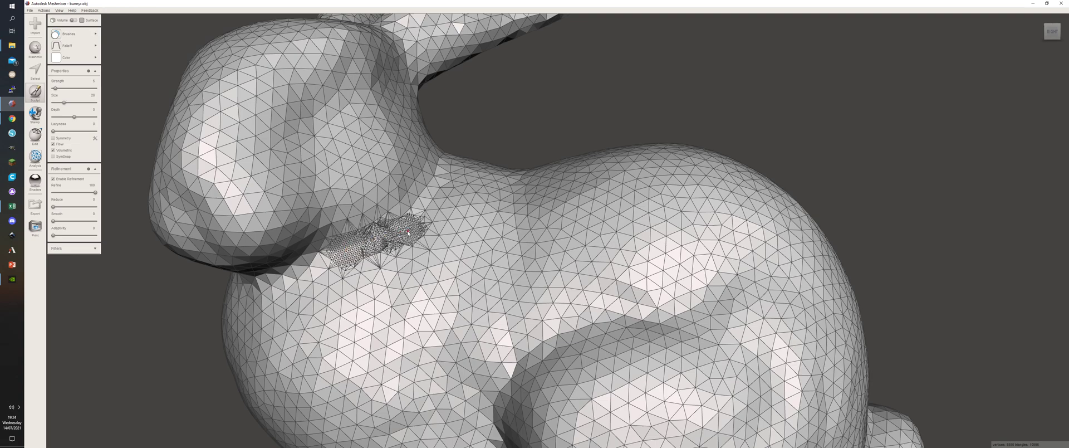
{"action": "left_click_drag", "start_coordinate": [406, 234], "coordinate": [566, 210]}
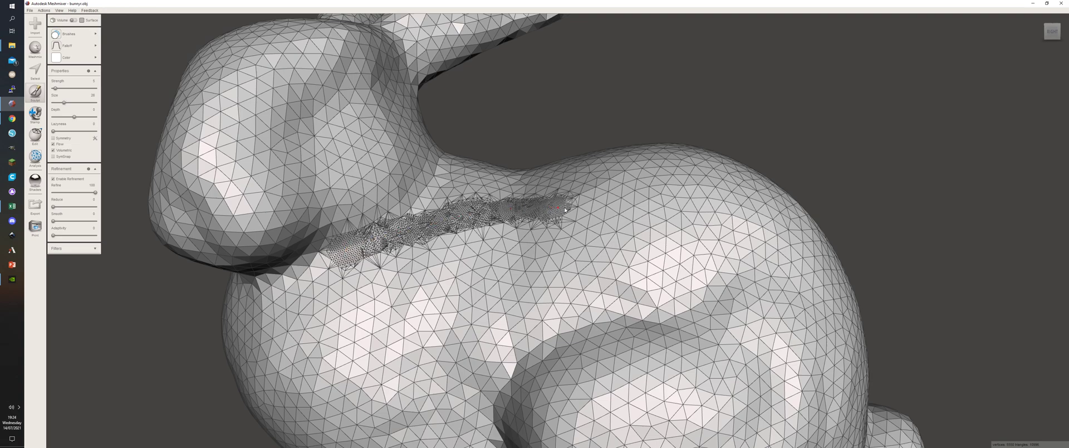
{"action": "left_click_drag", "start_coordinate": [559, 208], "coordinate": [613, 208]}
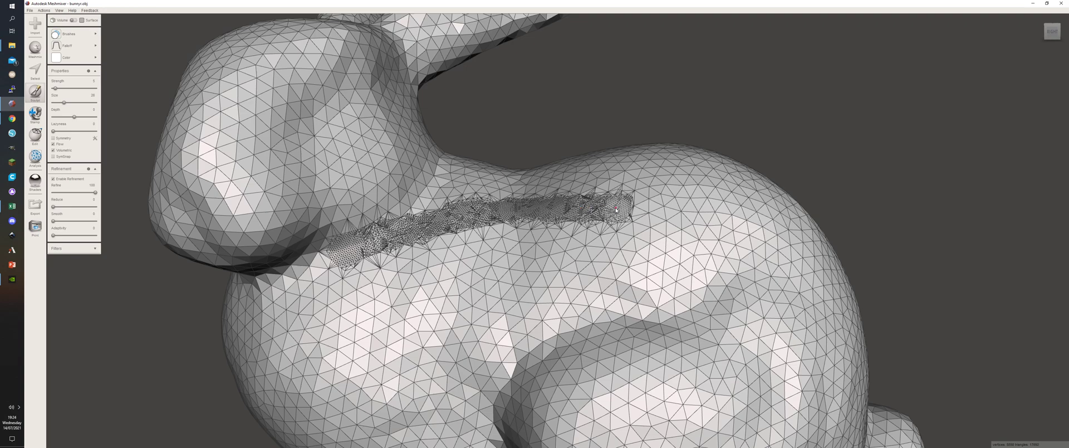